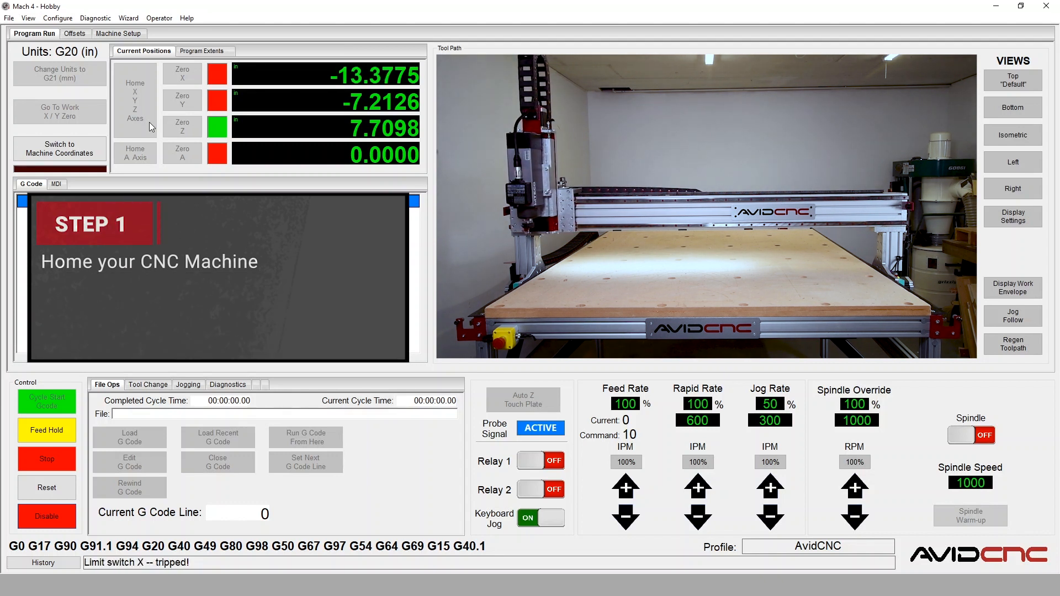
Step: Home the X, Y and Z axes and confirm the homing-complete notice
{"action": "left_click", "coordinate": [135, 99]}
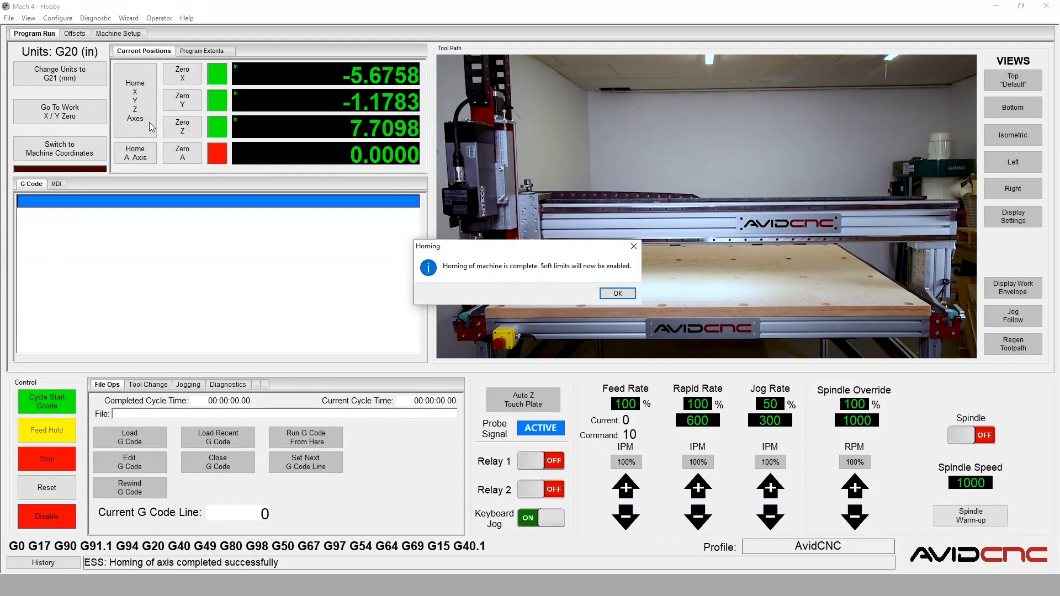
{"action": "left_click", "coordinate": [617, 293]}
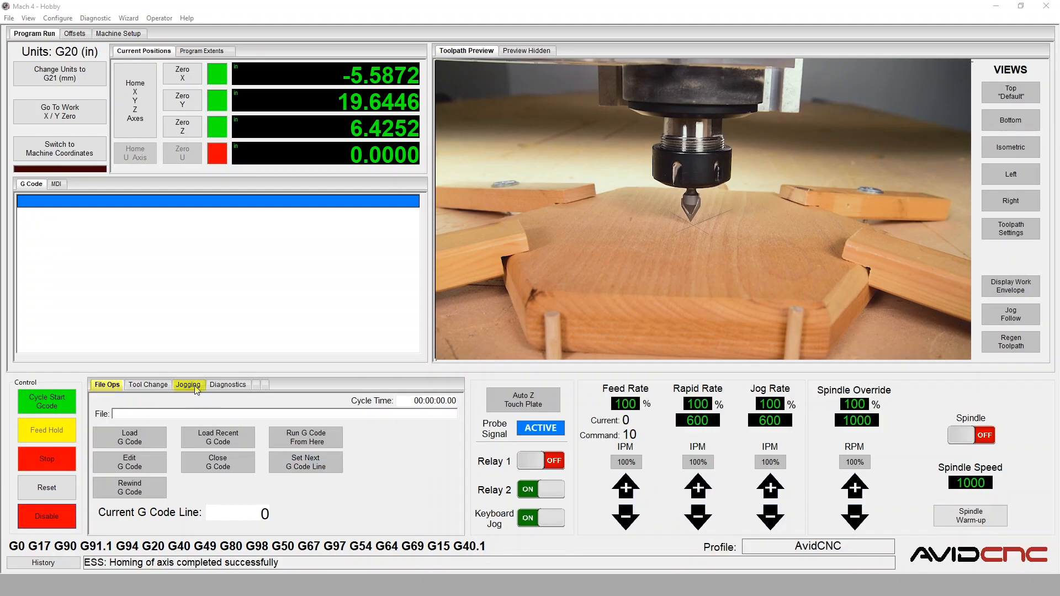
Step: Set jogging to Incremental mode with a 0.1000-inch step and move the spindle toward the workpiece
{"action": "left_click", "coordinate": [188, 385]}
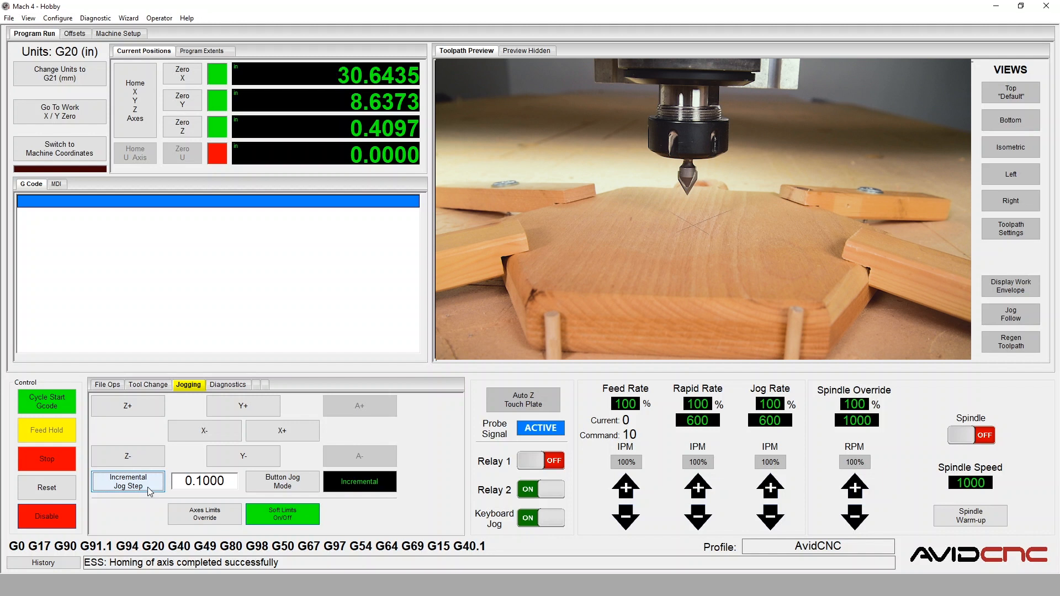
{"action": "left_click", "coordinate": [127, 481]}
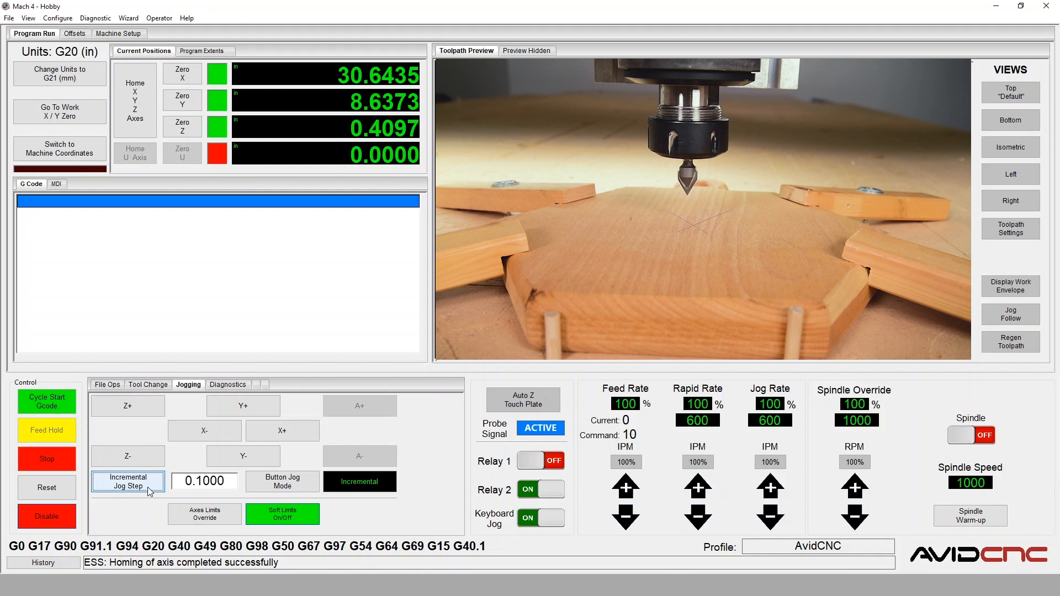
{"action": "left_click", "coordinate": [282, 481]}
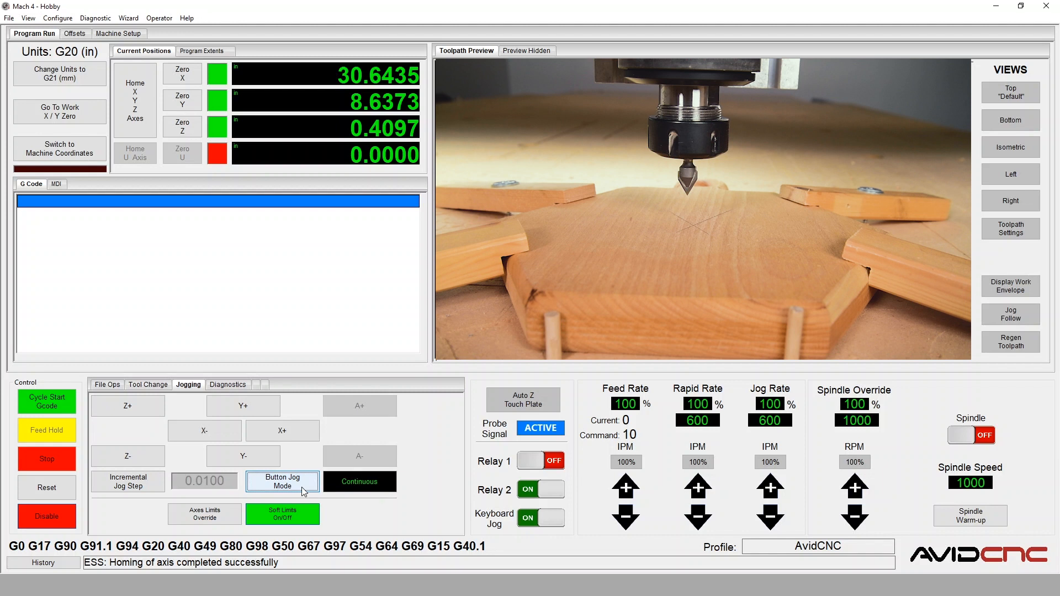
{"action": "left_click", "coordinate": [281, 482]}
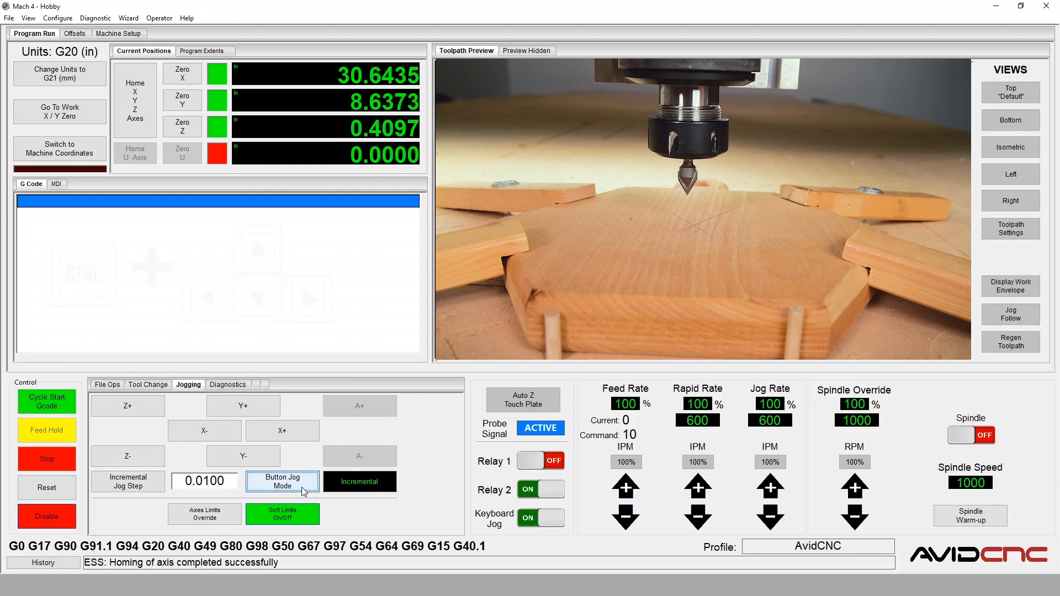
{"action": "left_click", "coordinate": [128, 481]}
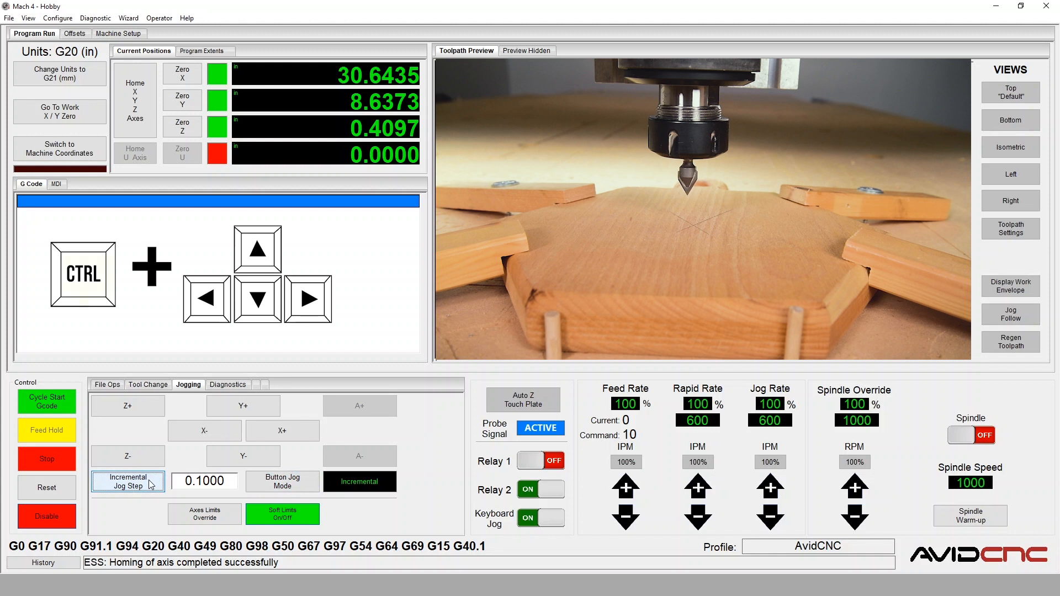
{"action": "key", "text": "ctrl"}
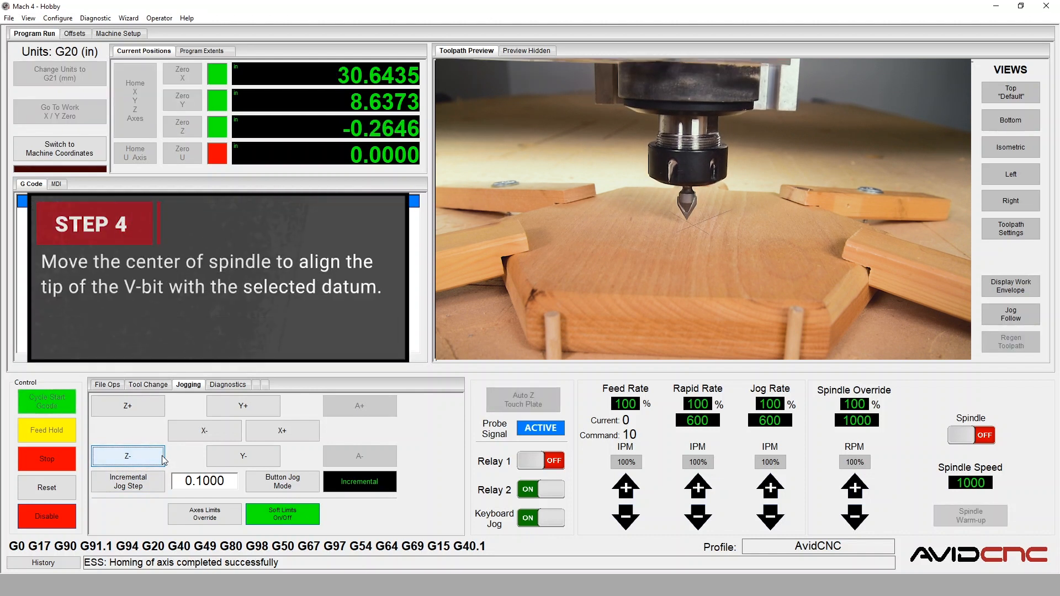
Step: Jog the V-bit down and along +X and +Y in 0.0100-inch steps onto the centre mark
{"action": "left_click", "coordinate": [282, 431]}
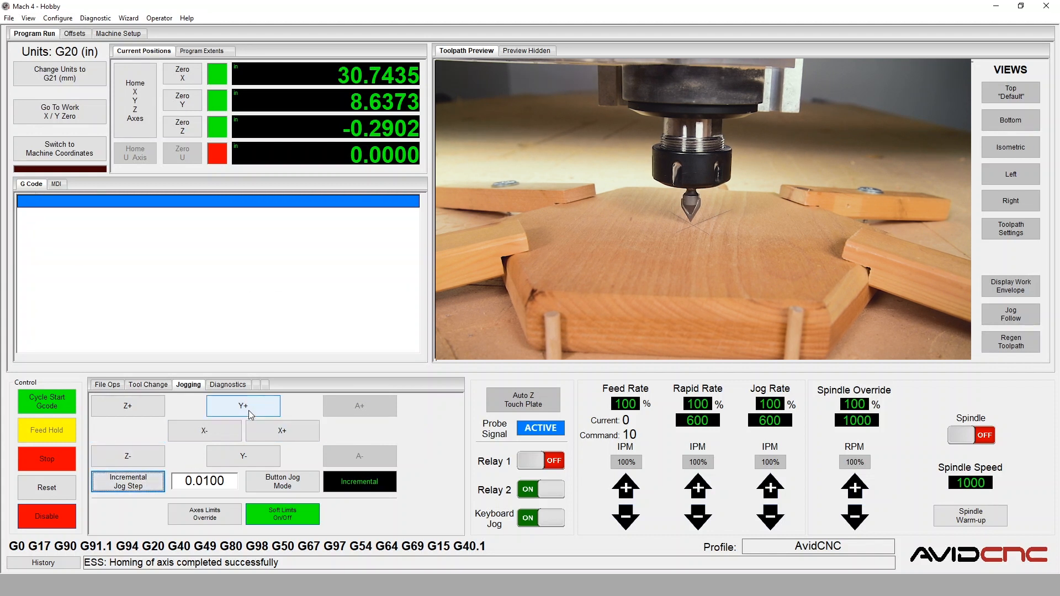
{"action": "left_click", "coordinate": [243, 406]}
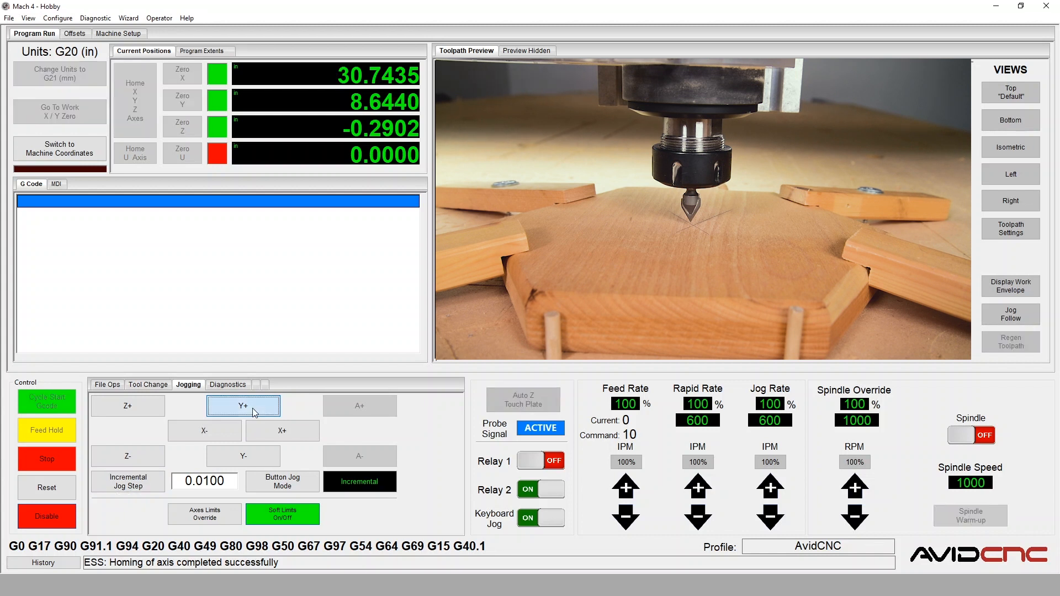
{"action": "left_click", "coordinate": [244, 405]}
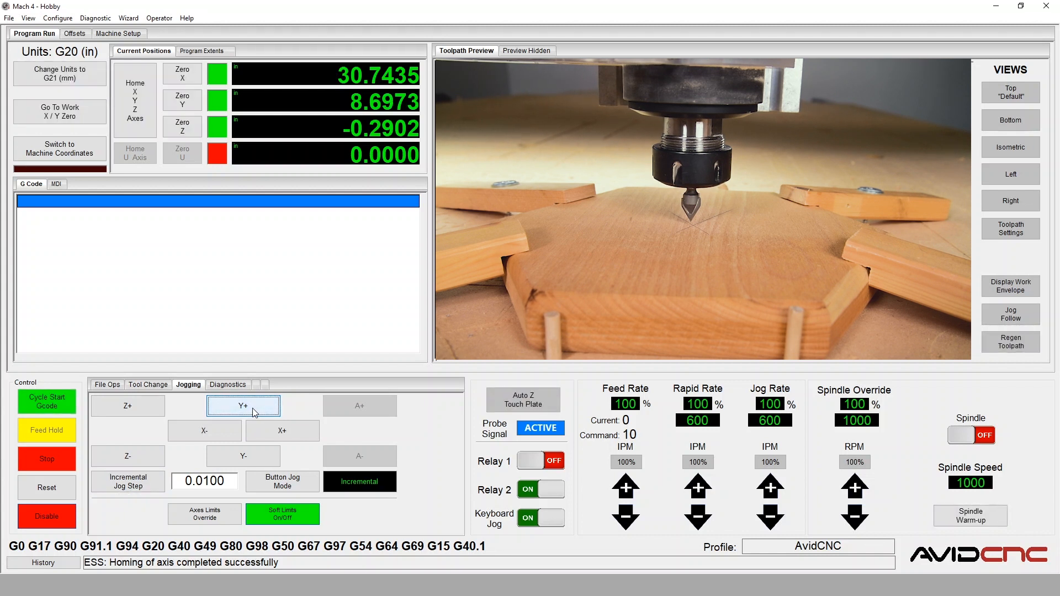
{"action": "left_click", "coordinate": [282, 430]}
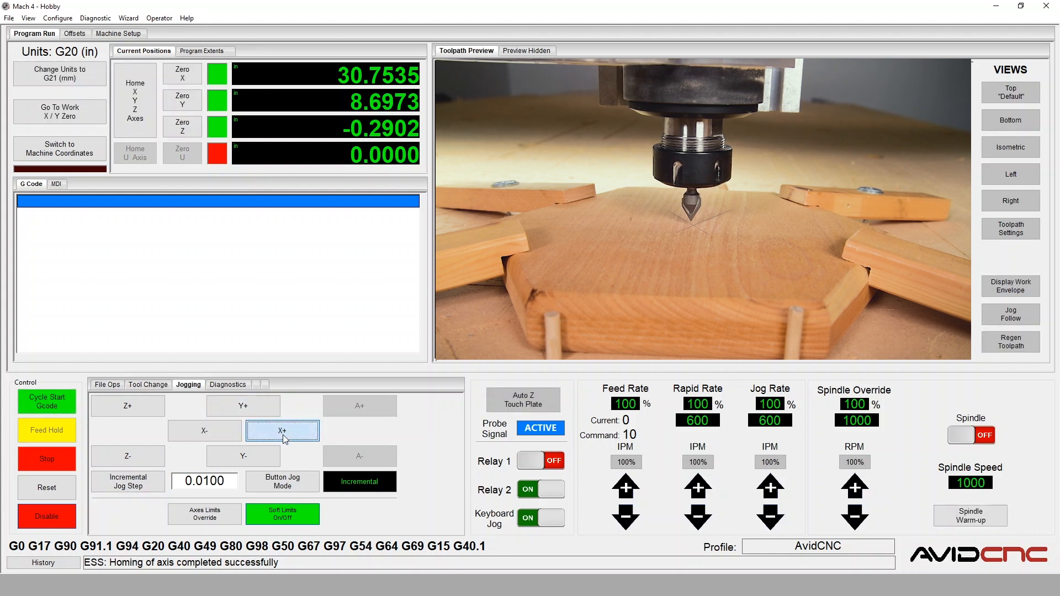
{"action": "left_click", "coordinate": [282, 431]}
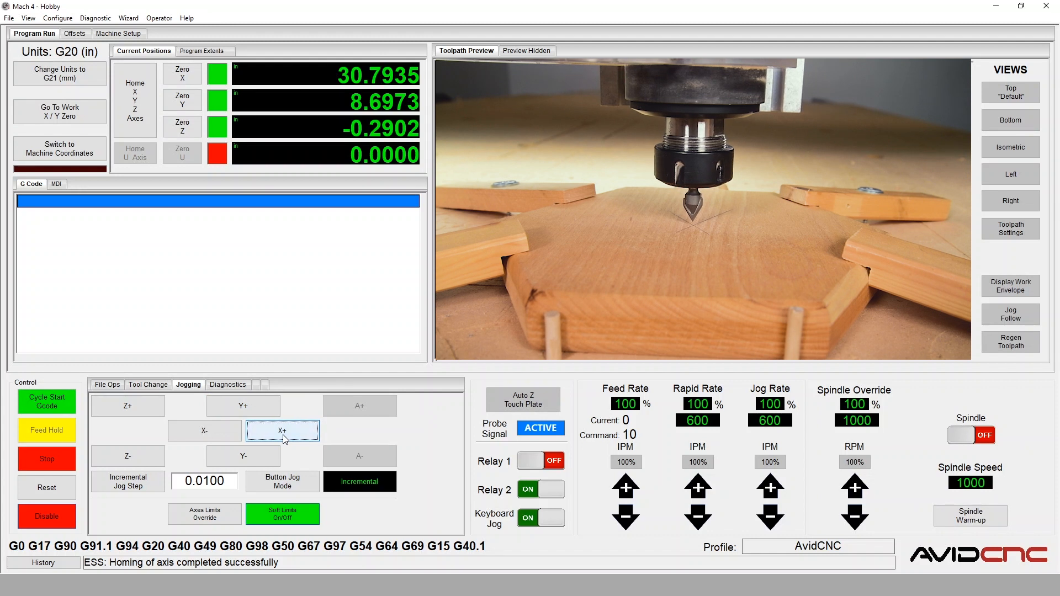
{"action": "left_click", "coordinate": [128, 455]}
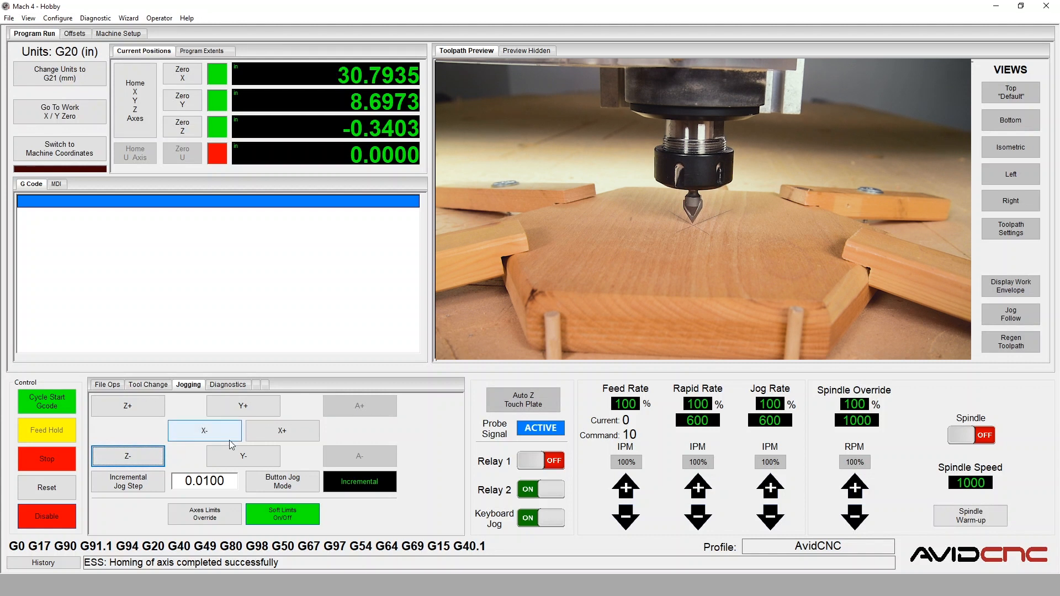
{"action": "left_click", "coordinate": [282, 430]}
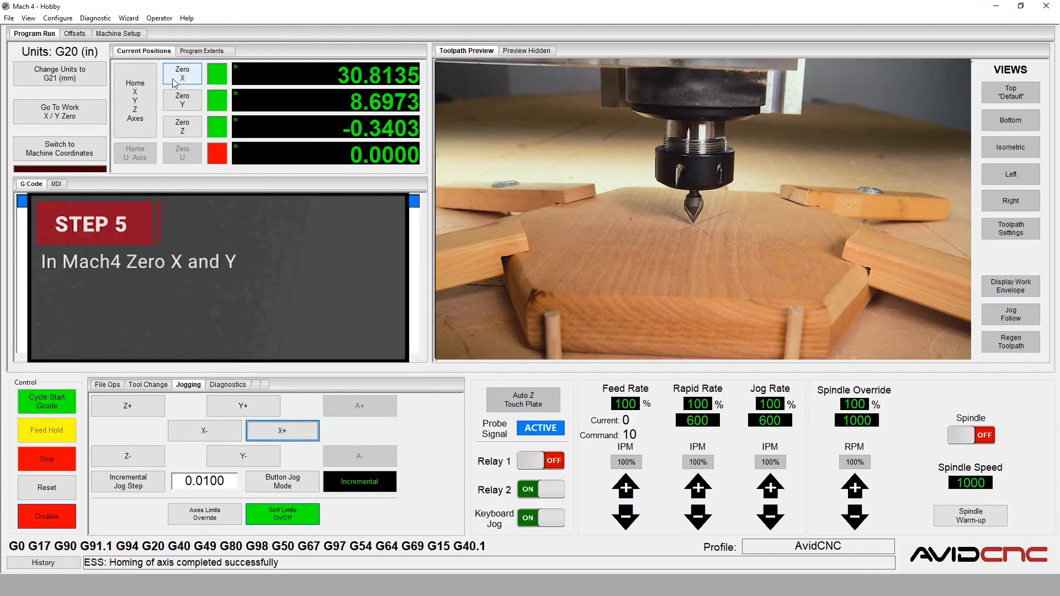
Step: Zero the X and Y axes at the V-bit tip
{"action": "left_click", "coordinate": [182, 75]}
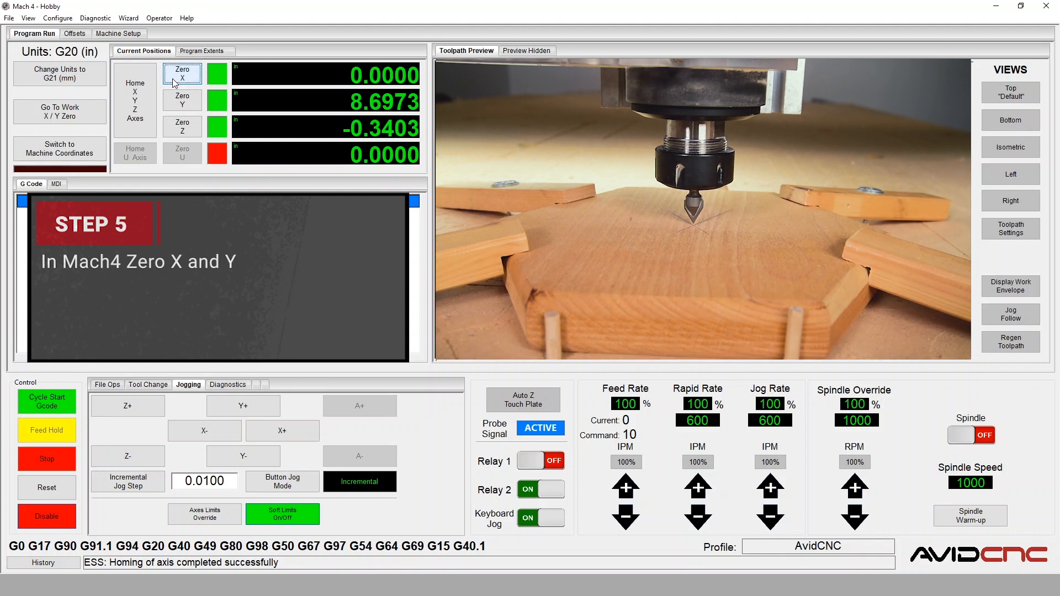
{"action": "left_click", "coordinate": [182, 100]}
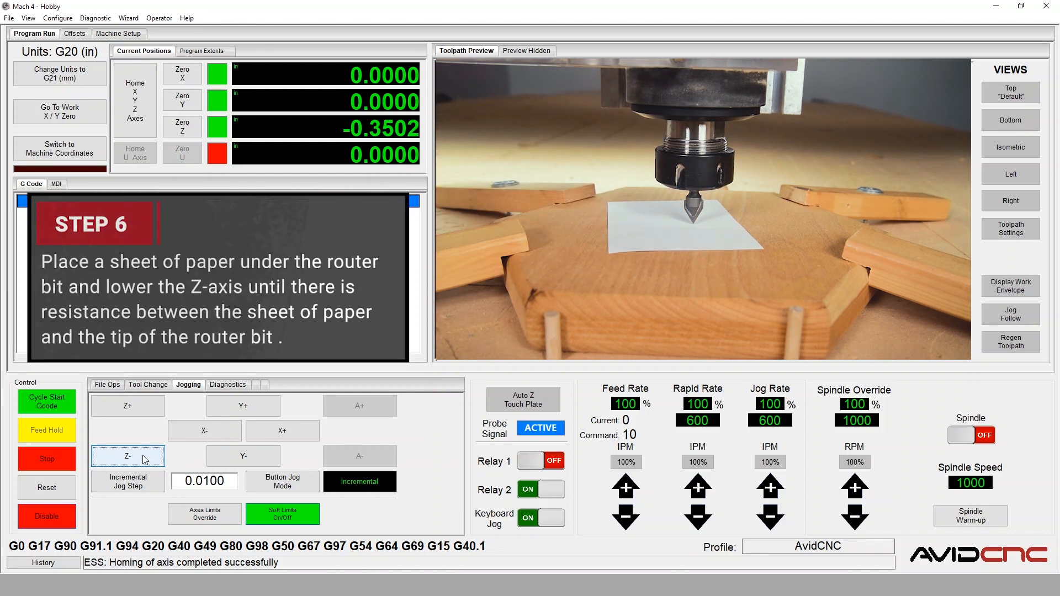
Step: Refine the jog step to 0.0010 inch and lower Z until the bit grips the paper
{"action": "left_click", "coordinate": [127, 456]}
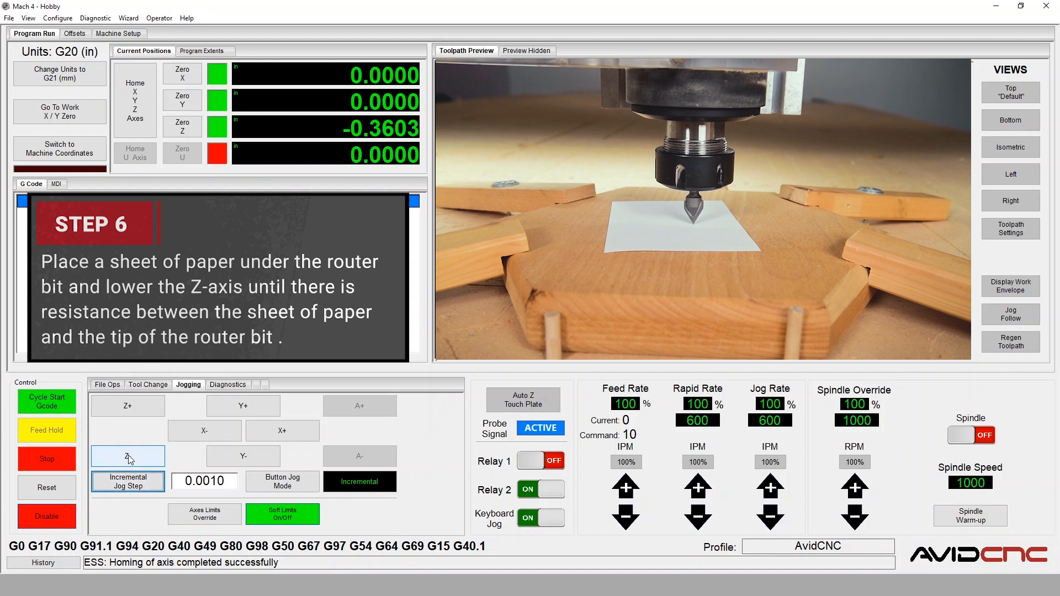
{"action": "left_click", "coordinate": [127, 456]}
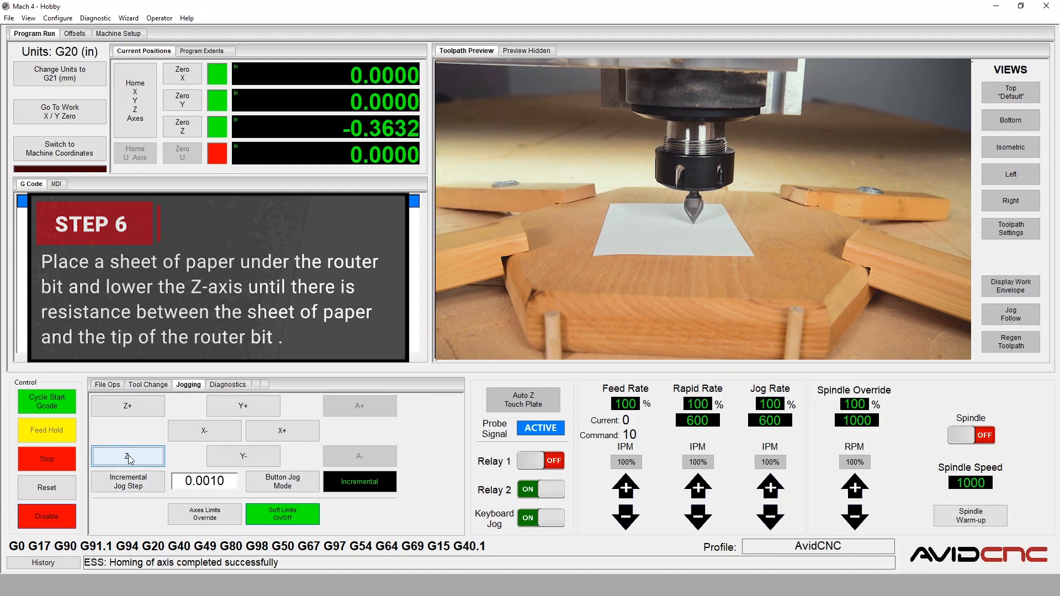
{"action": "left_click", "coordinate": [128, 455]}
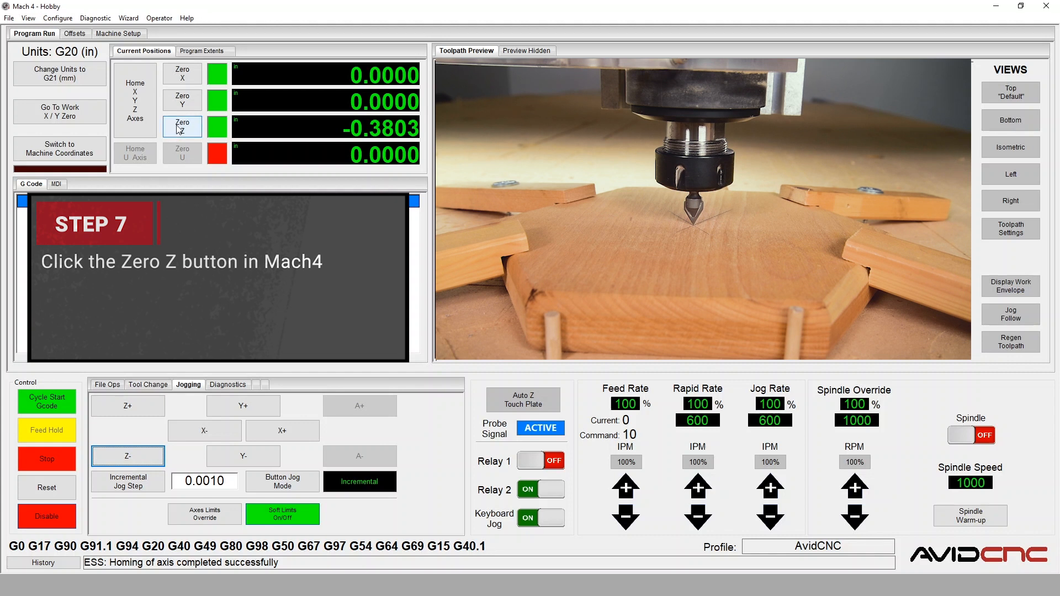
Step: Zero Z at the paper surface, then jog continuously to raise the spindle clear
{"action": "left_click", "coordinate": [182, 126]}
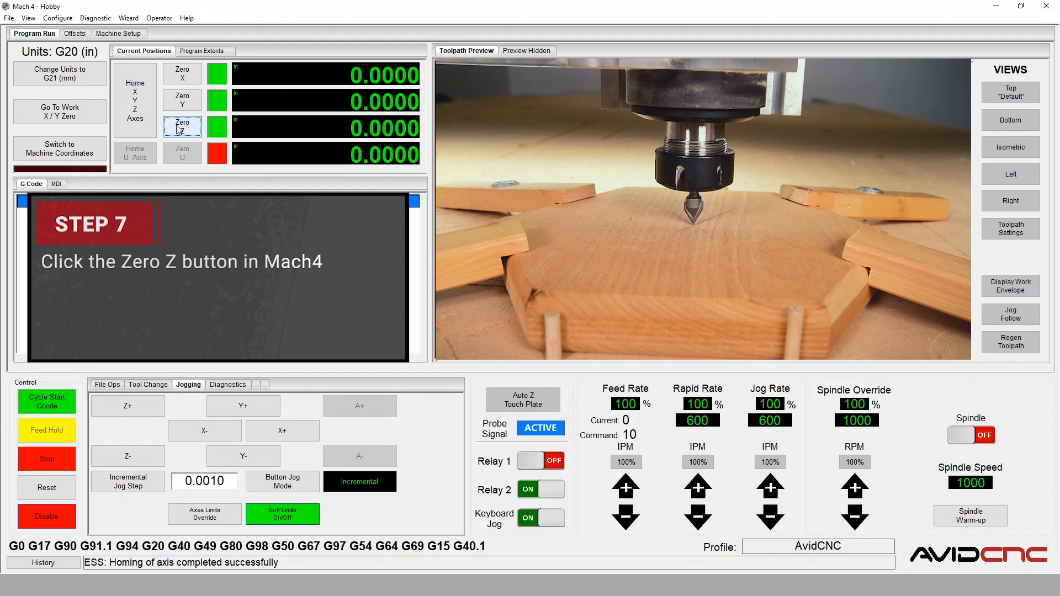
{"action": "left_click", "coordinate": [182, 125]}
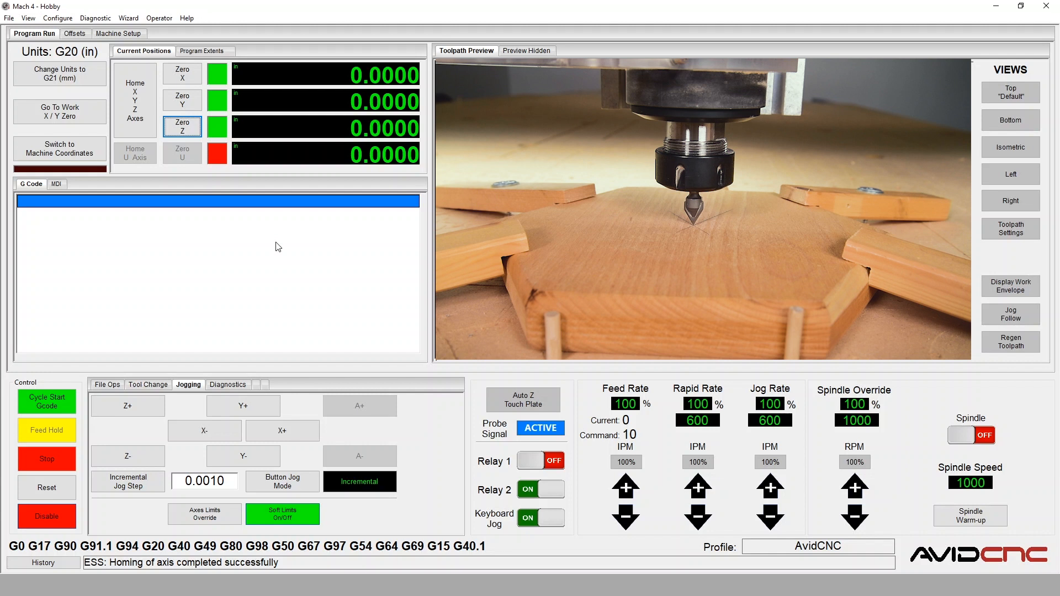
{"action": "left_click", "coordinate": [359, 481]}
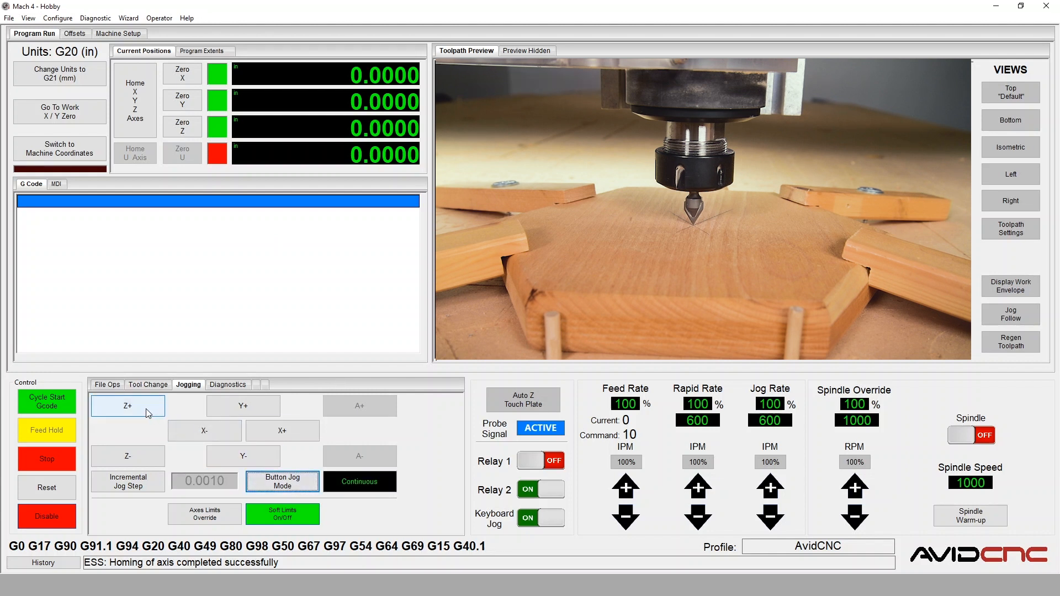
{"action": "left_click", "coordinate": [128, 406]}
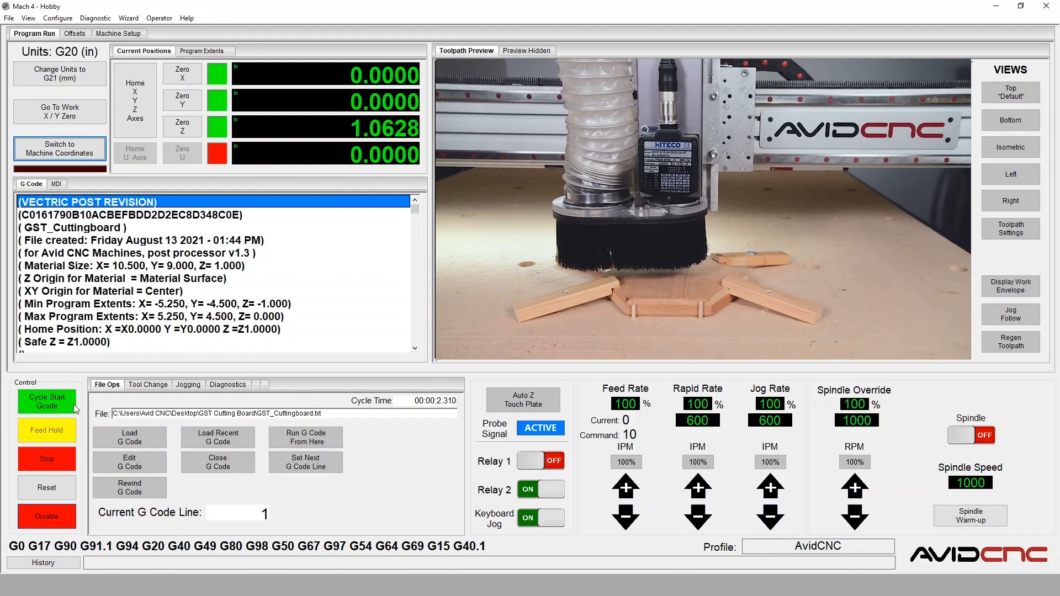
Step: Run the loaded cutting-board G-code program with Cycle Start
{"action": "left_click", "coordinate": [47, 402]}
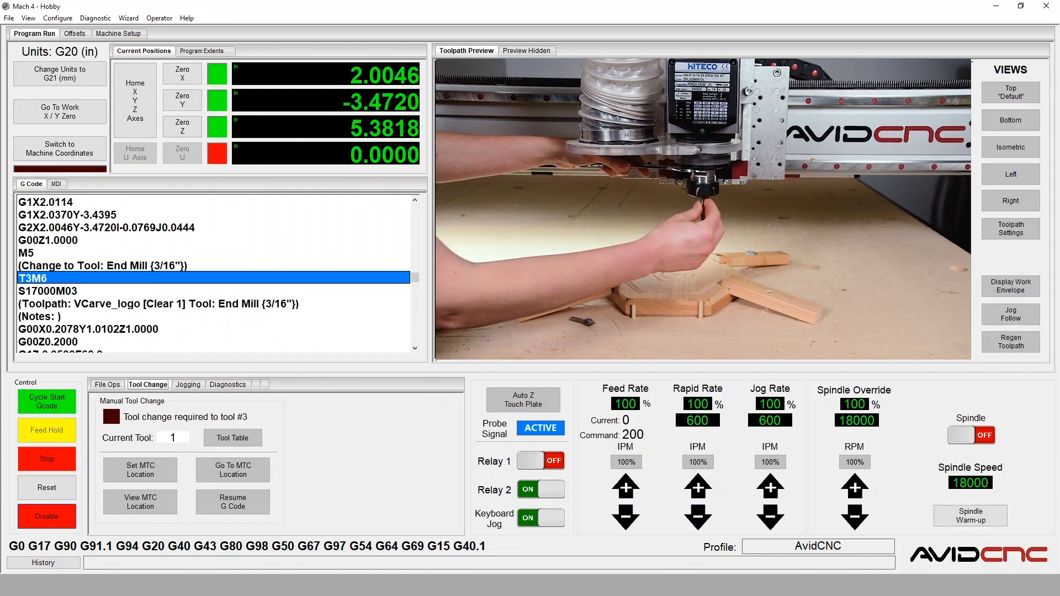
Step: Touch the 3/16 end mill off on paper at a finer jog step and zero Z
{"action": "left_click", "coordinate": [188, 384]}
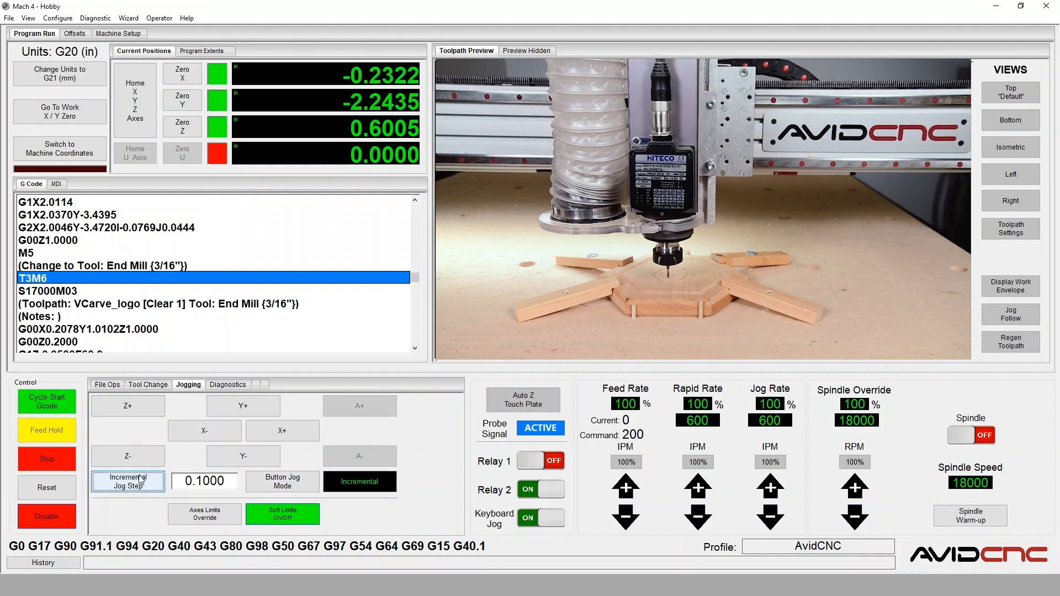
{"action": "left_click", "coordinate": [128, 456]}
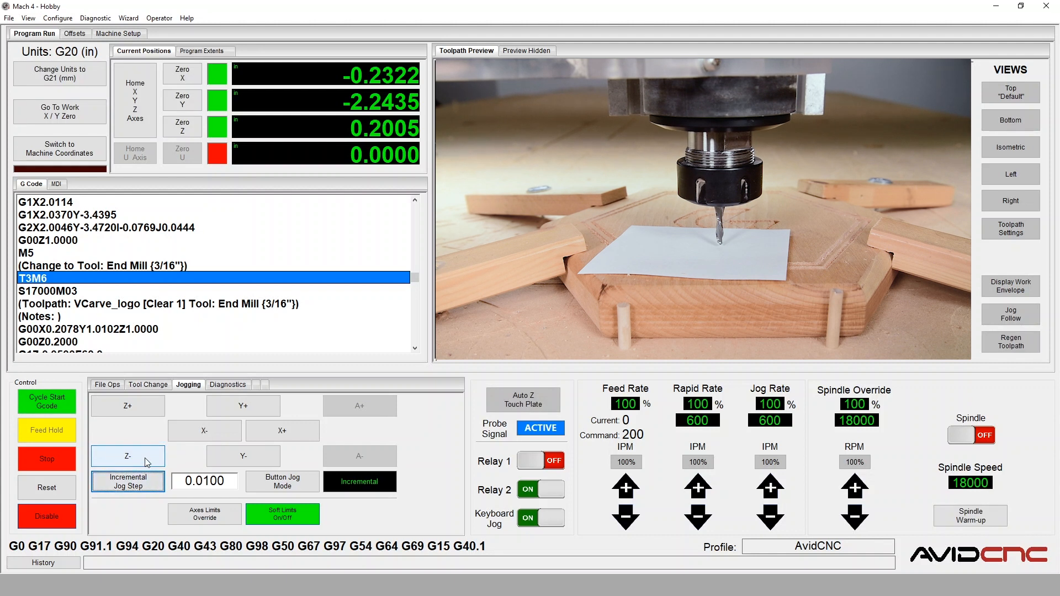
{"action": "left_click", "coordinate": [128, 456]}
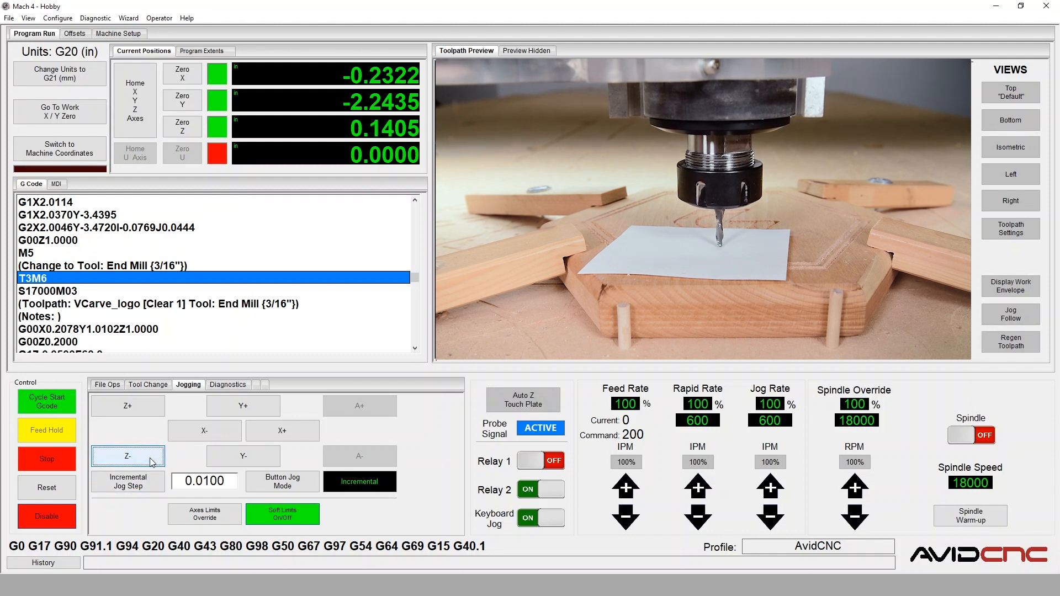
{"action": "left_click", "coordinate": [127, 456]}
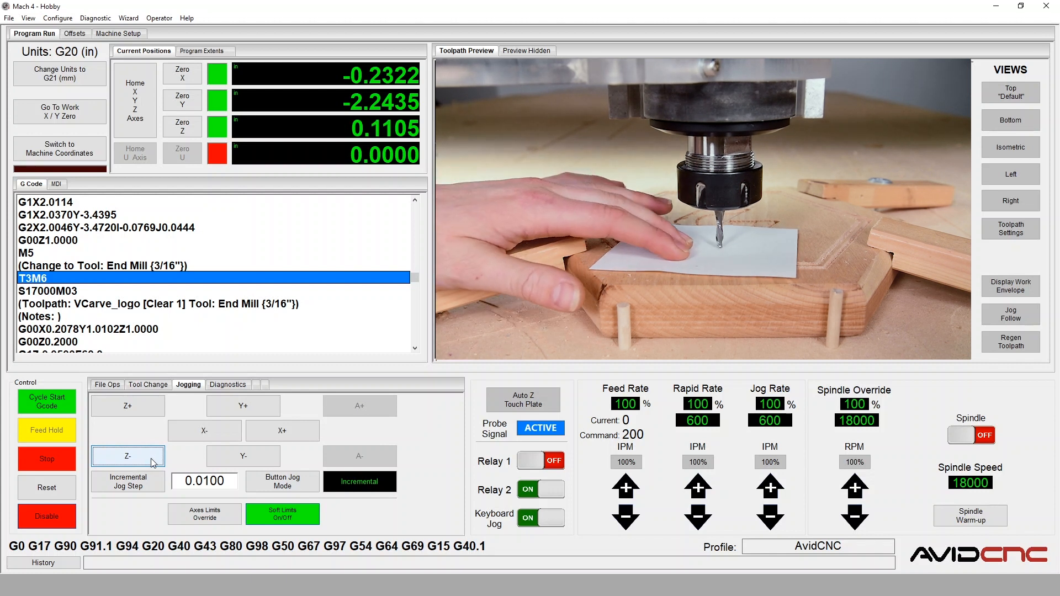
{"action": "left_click", "coordinate": [127, 456]}
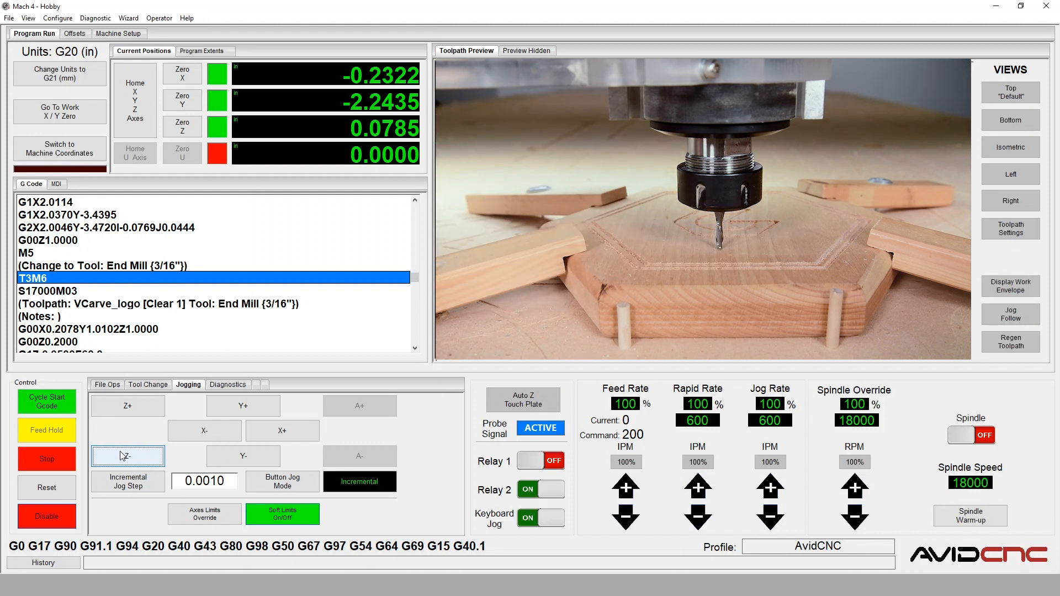
{"action": "left_click", "coordinate": [182, 126]}
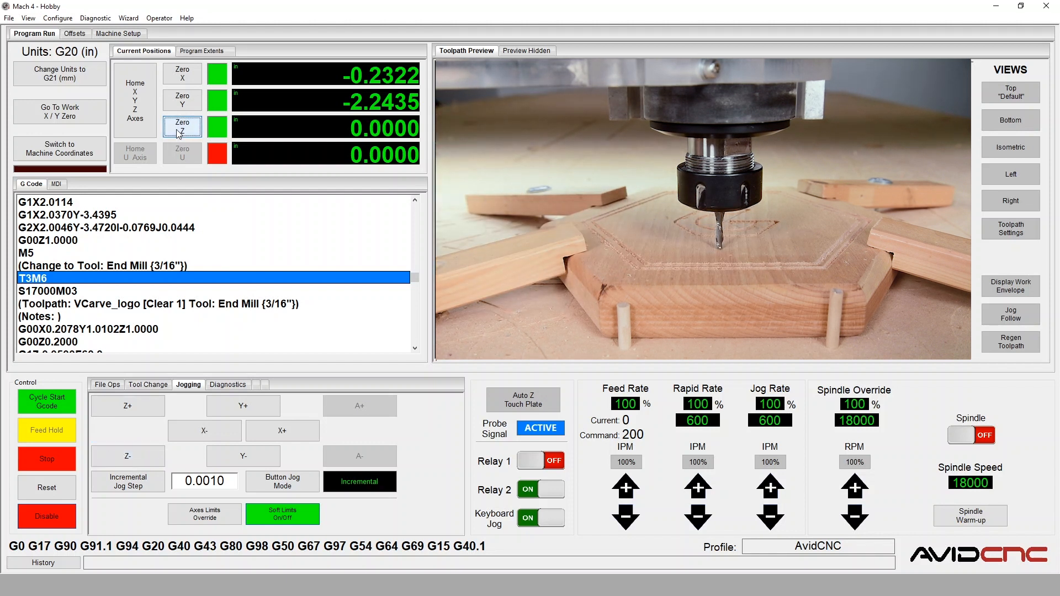